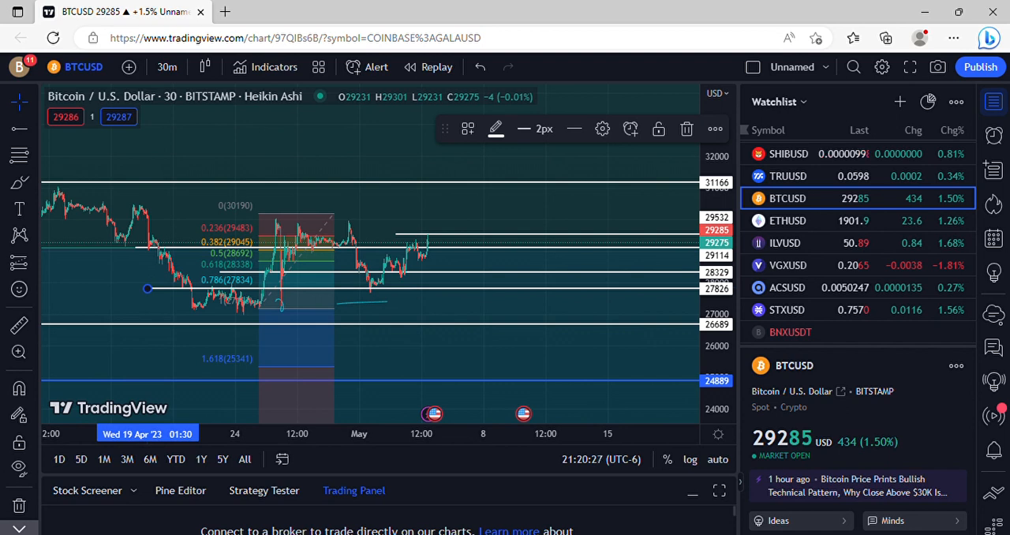
mouse_move(584, 251)
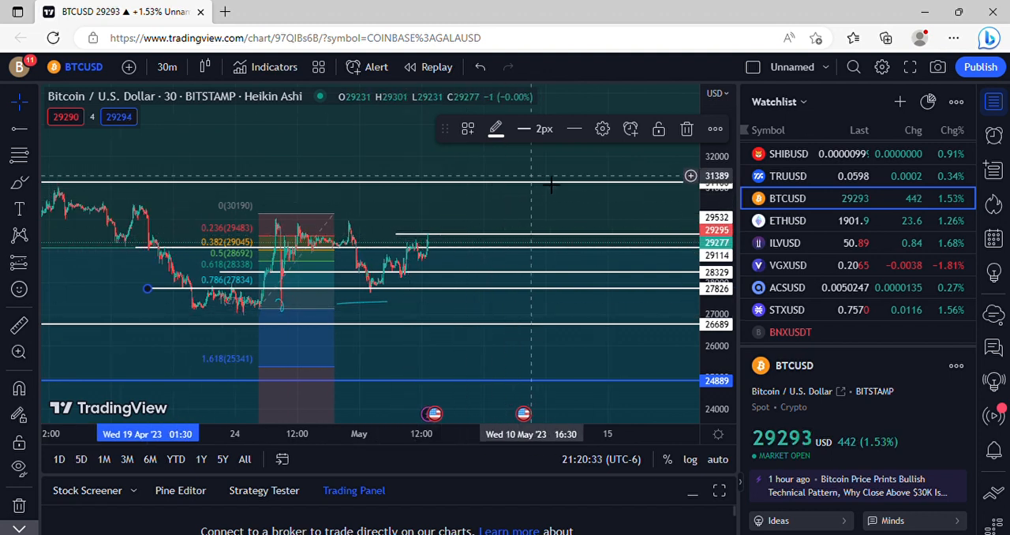
mouse_move(461, 226)
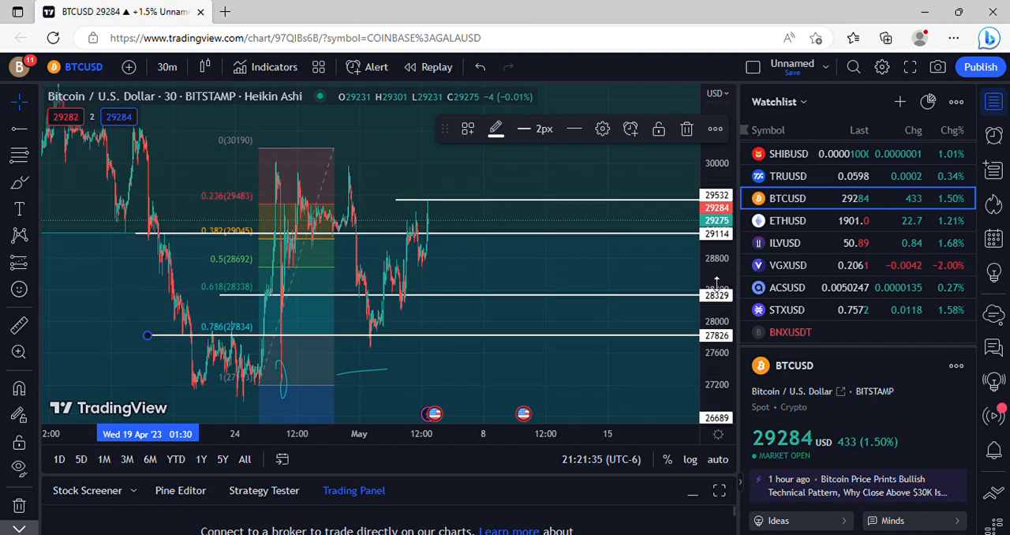
mouse_move(450, 232)
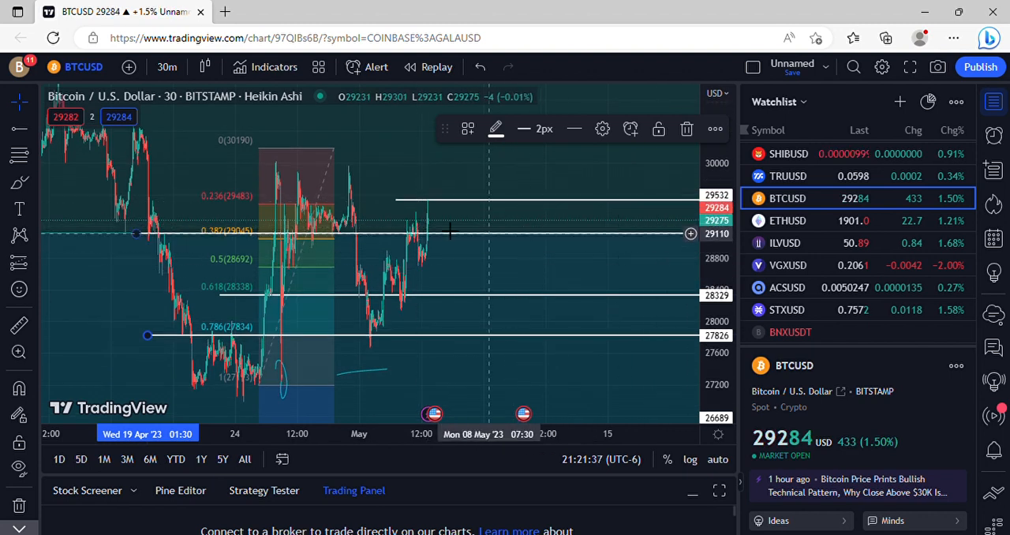